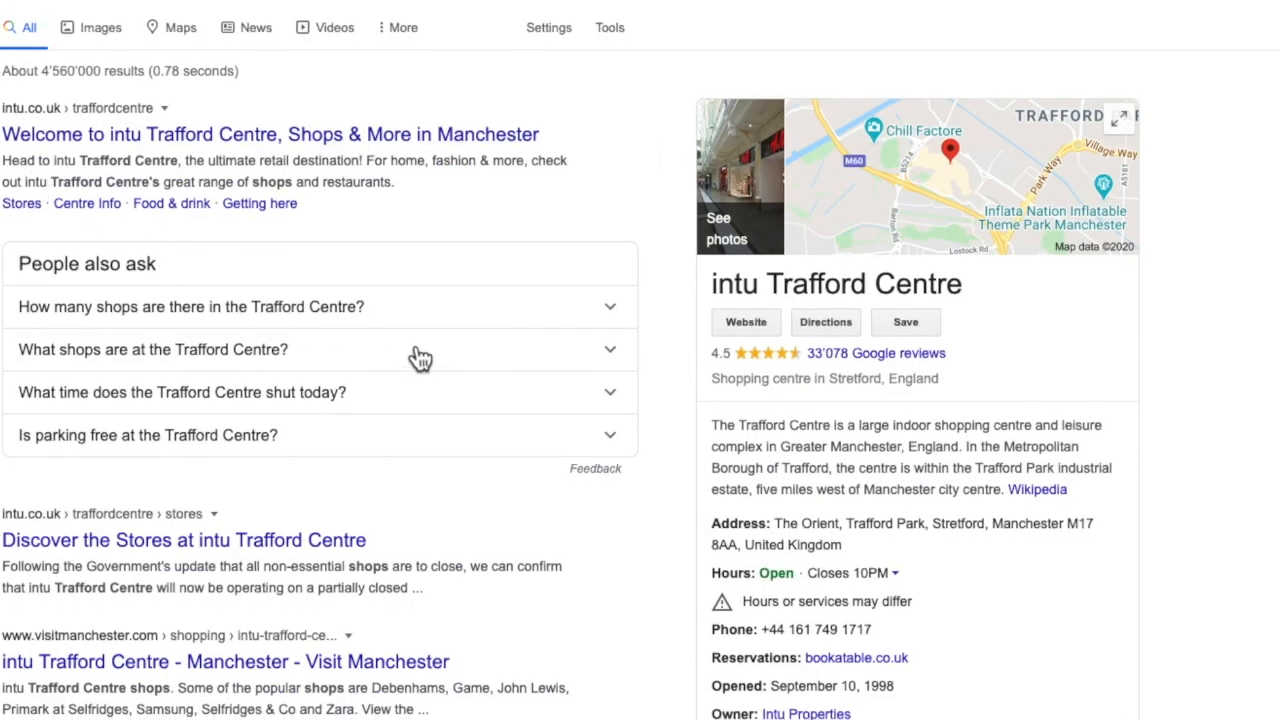
{"action": "scroll", "scroll_direction": "down", "scroll_amount": 3}
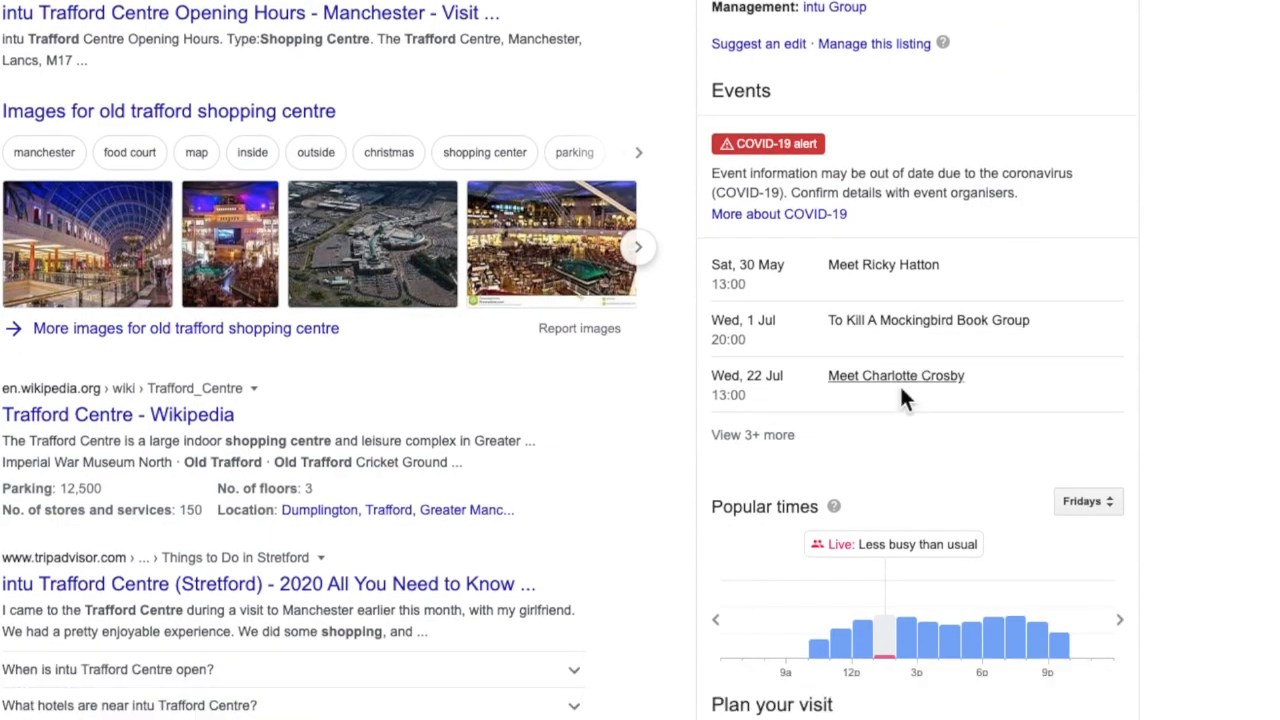